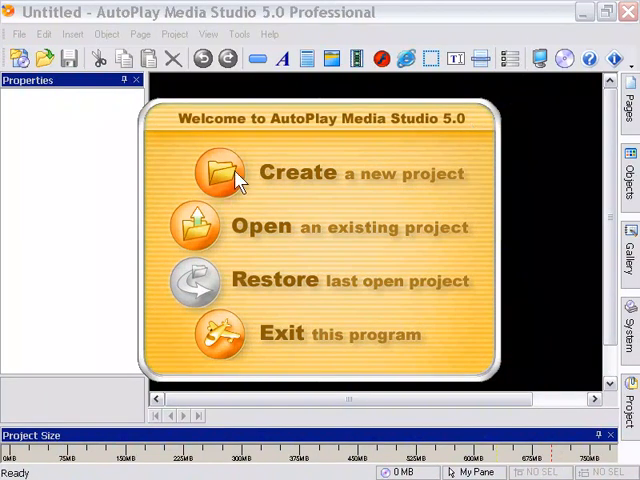
Create a new Blank Project named 'Panel' so its empty Page1 opens.
click(218, 172)
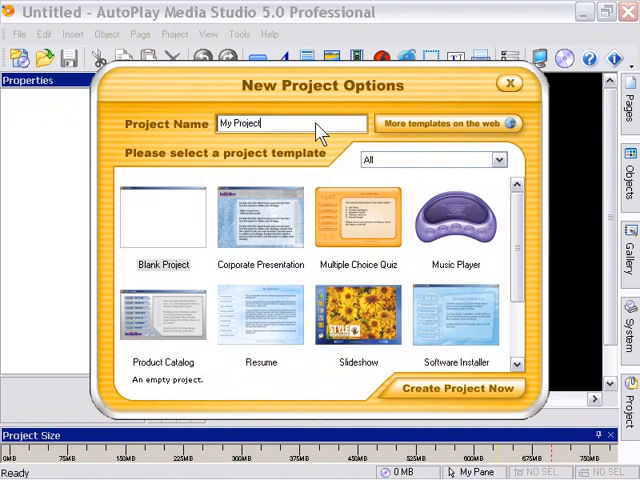
text(P)
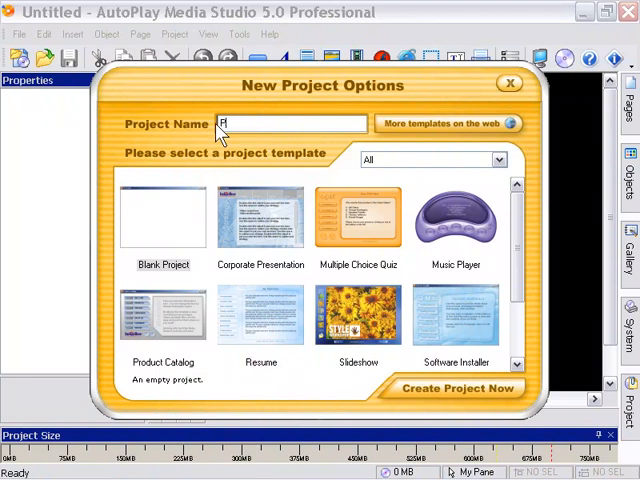
text(anel)
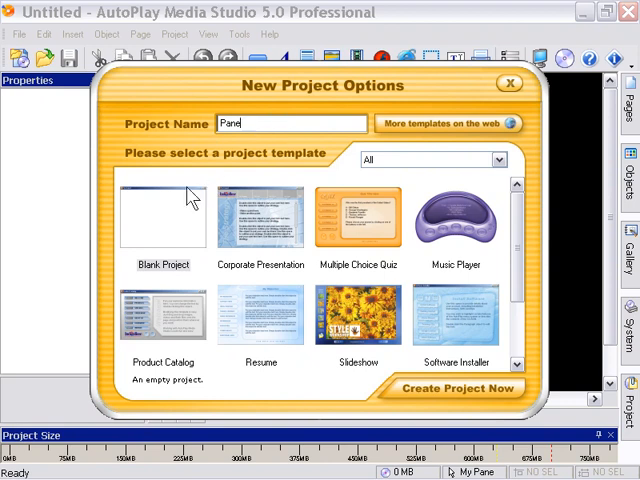
click(164, 216)
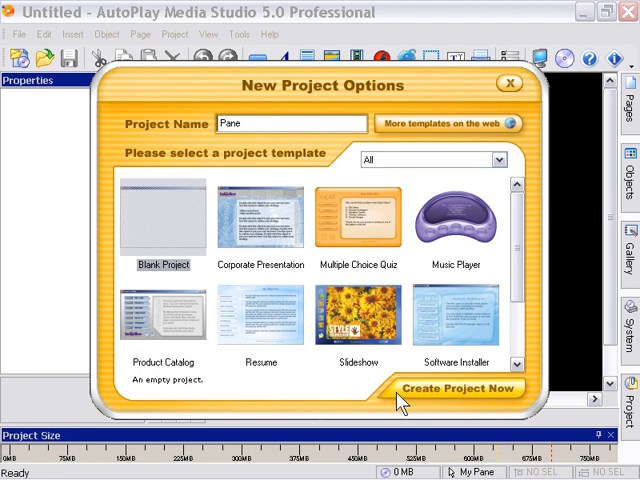
click(452, 388)
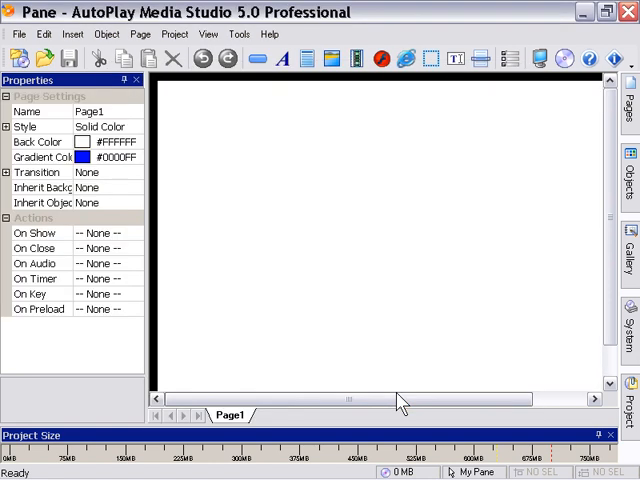
mouse_move(330, 188)
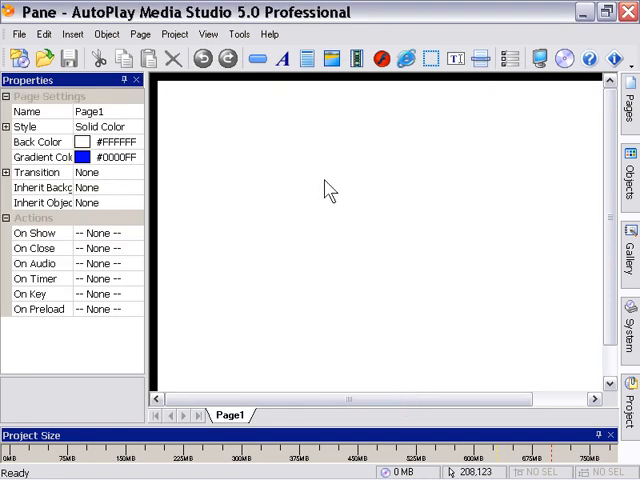
click(208, 32)
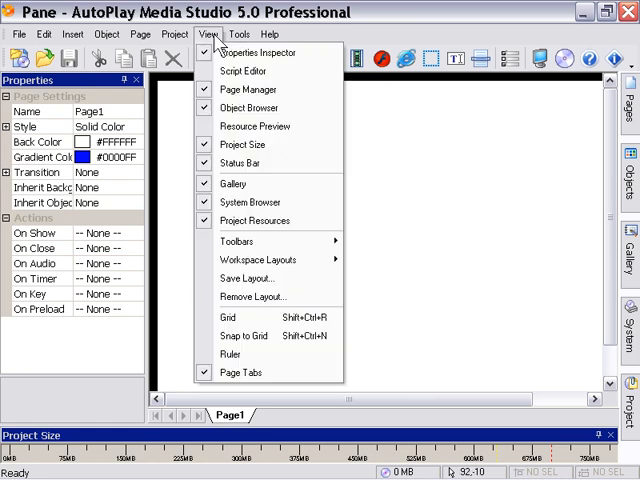
mouse_move(256, 240)
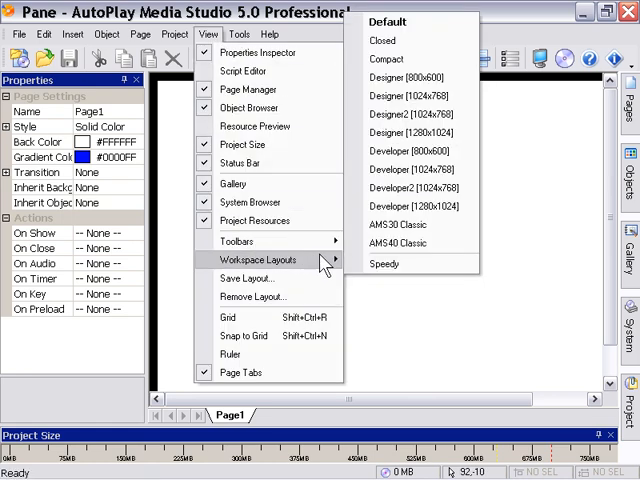
mouse_move(410, 60)
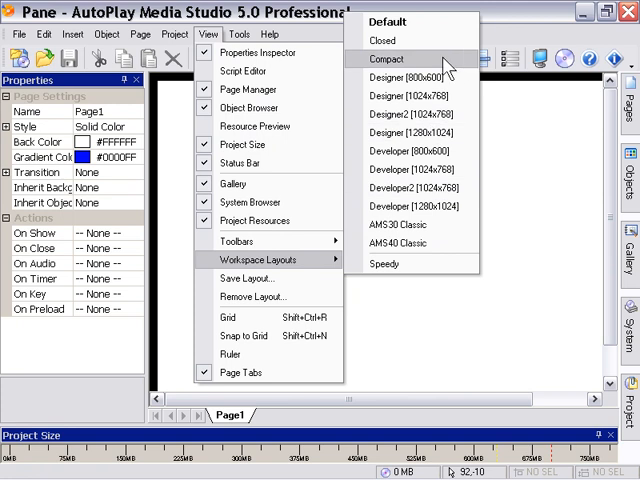
mouse_move(456, 66)
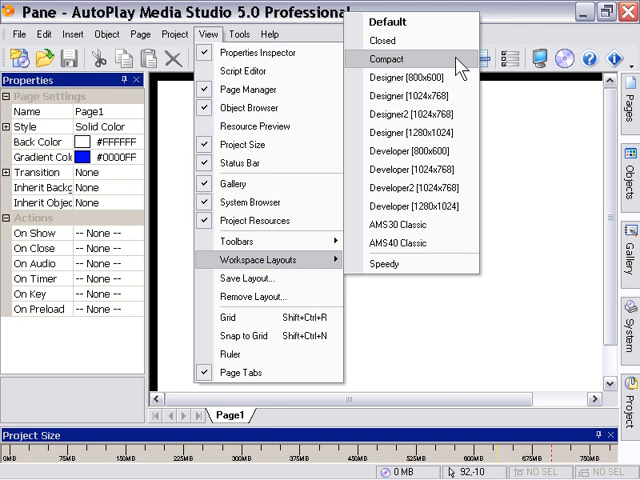
click(388, 58)
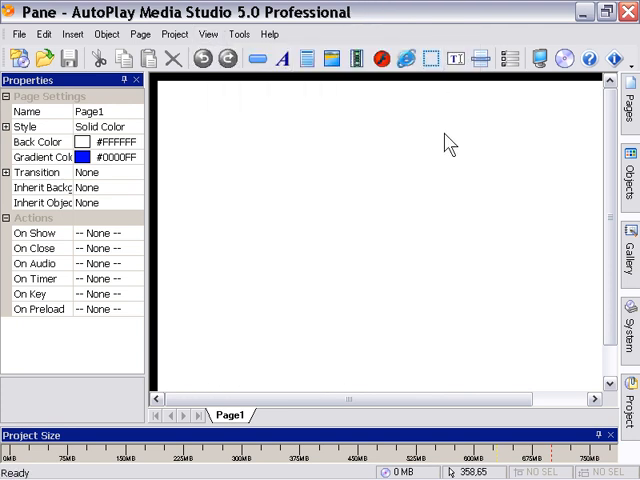
mouse_move(438, 158)
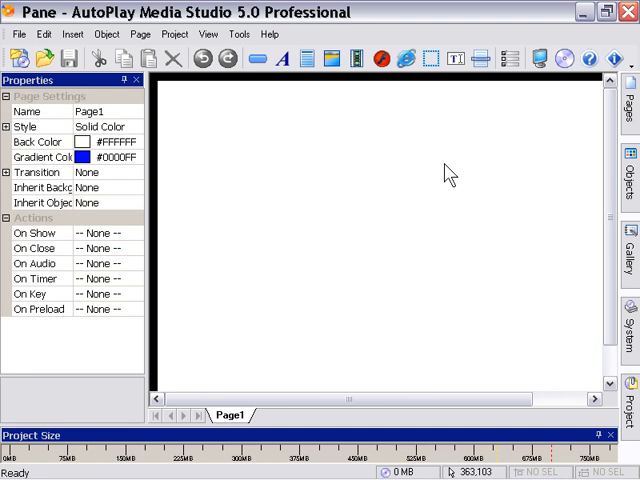
mouse_move(544, 180)
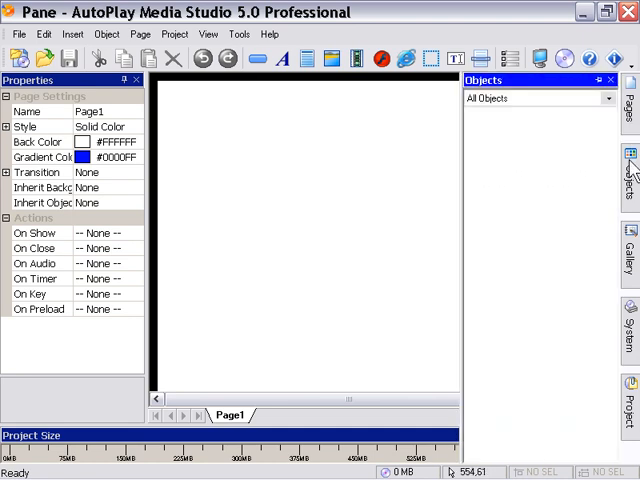
click(630, 236)
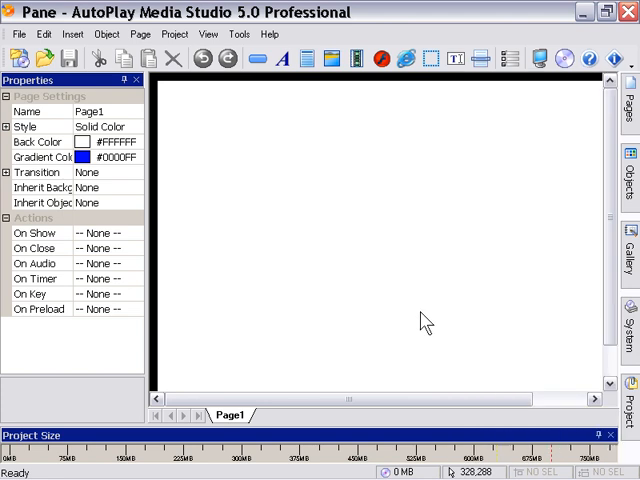
mouse_move(168, 110)
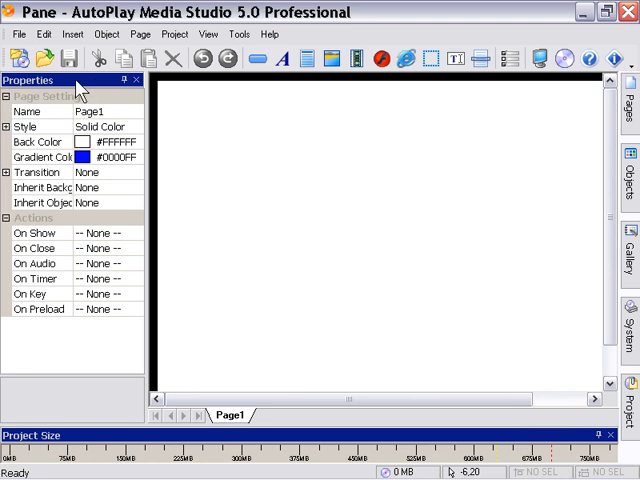
mouse_move(186, 130)
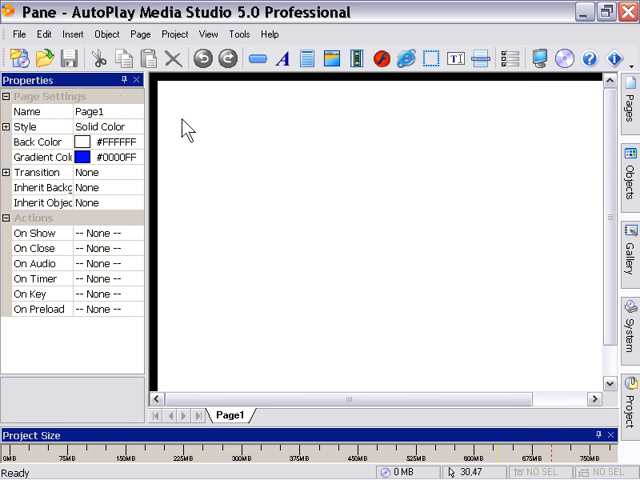
mouse_move(220, 158)
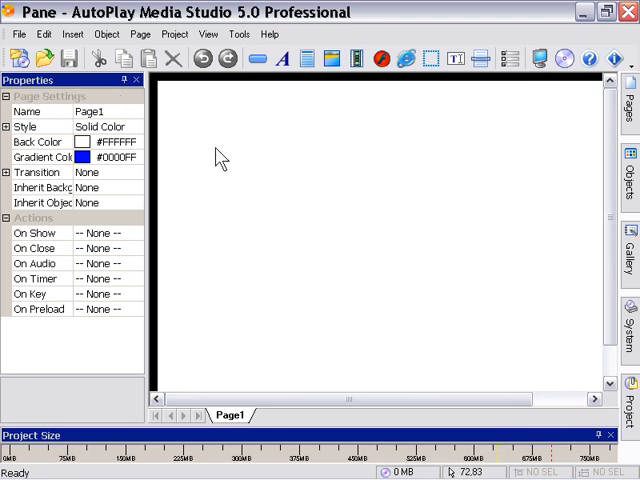
mouse_move(182, 128)
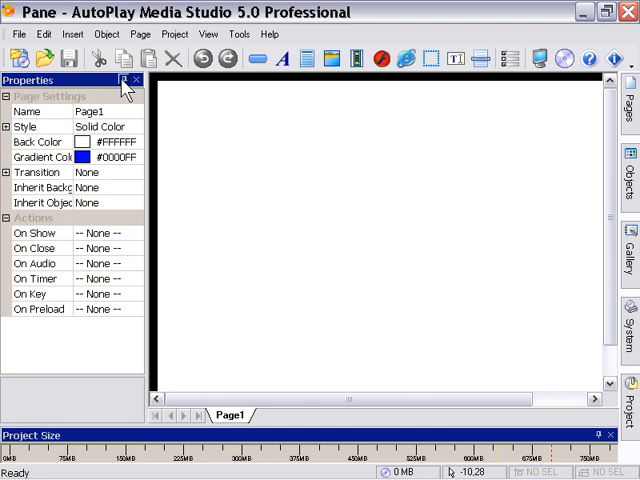
Toggle the Properties pane's auto-hide pin and slide it back out from the left edge.
click(124, 80)
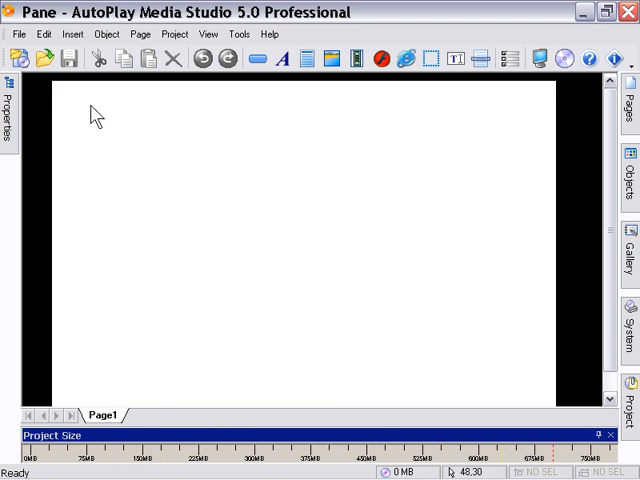
mouse_move(56, 120)
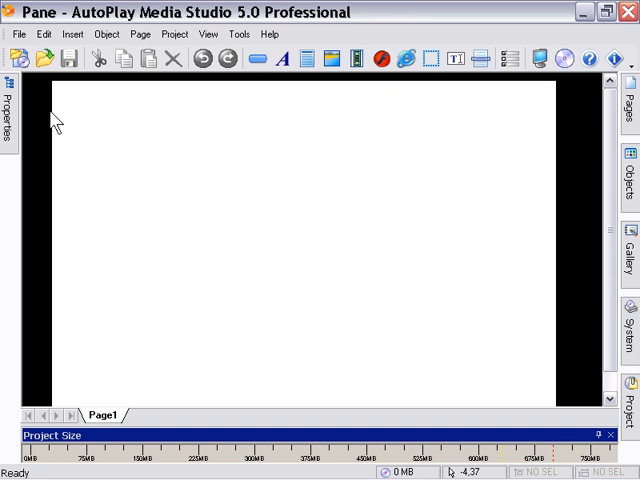
click(6, 110)
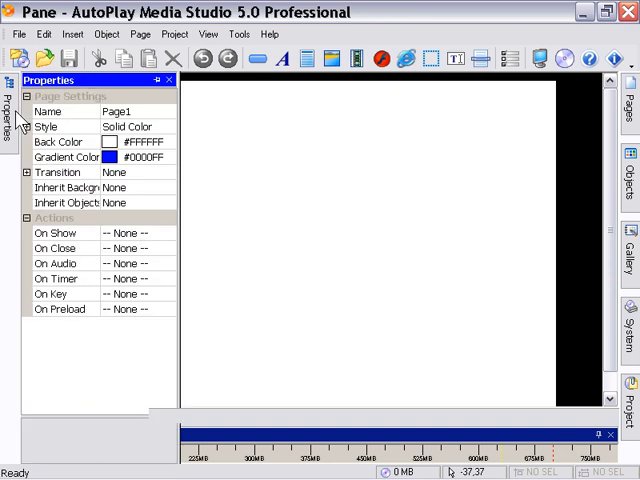
mouse_move(212, 180)
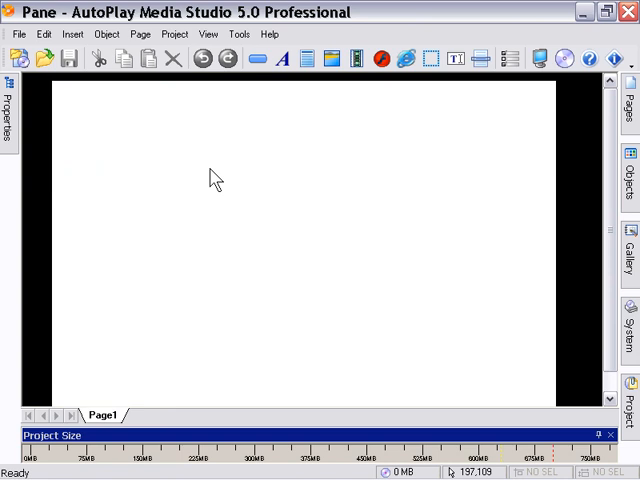
mouse_move(218, 176)
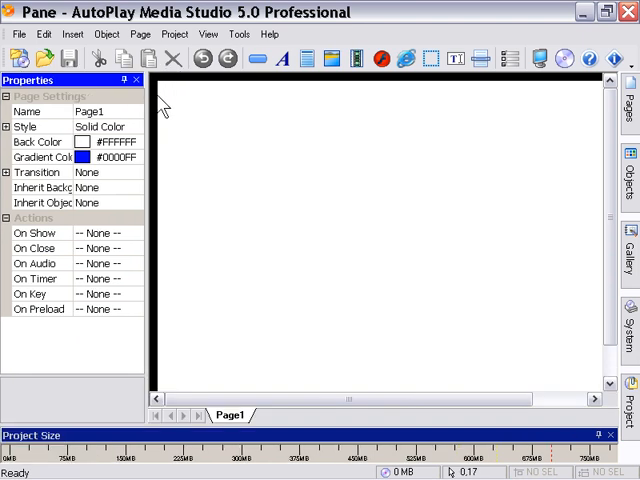
mouse_move(118, 82)
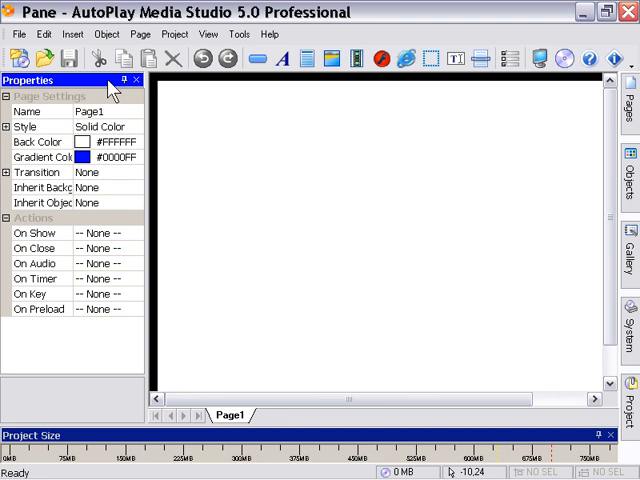
Drag the Properties pane off its docked edge so it floats as a window over Page1.
drag(122, 96, 264, 450)
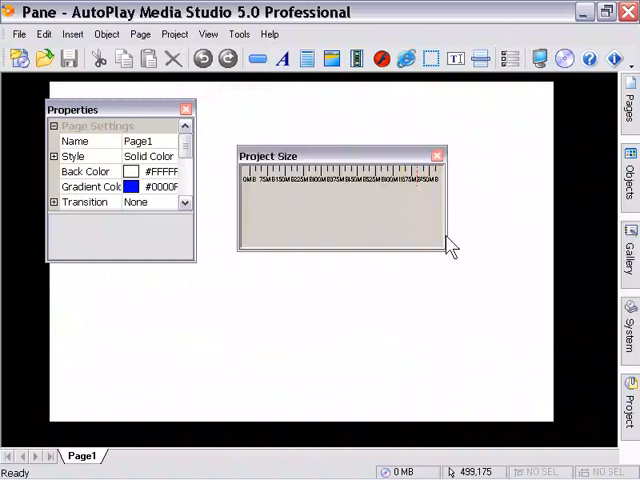
click(208, 32)
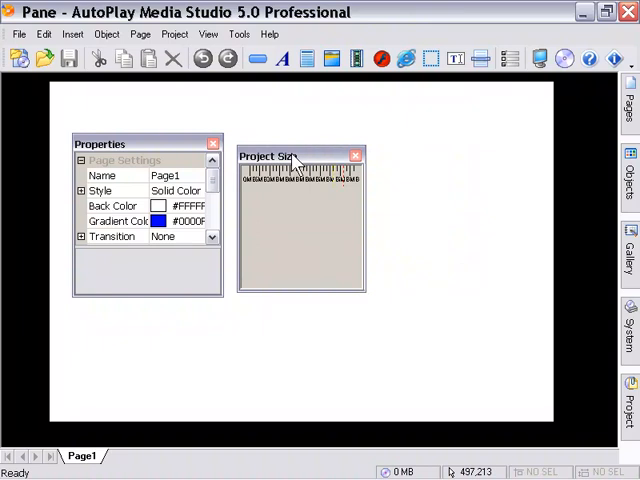
mouse_move(182, 146)
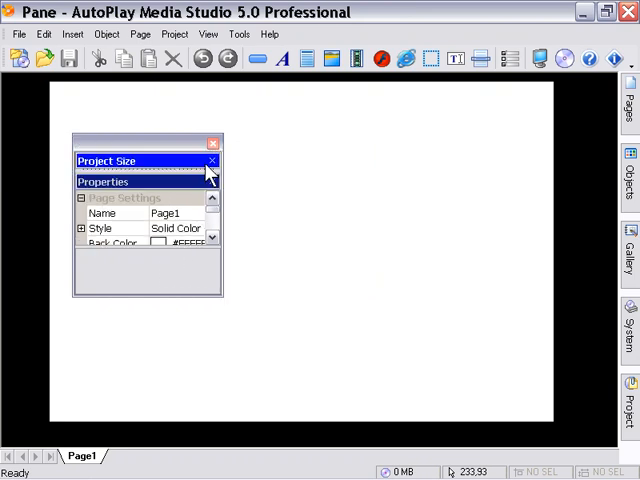
mouse_move(180, 196)
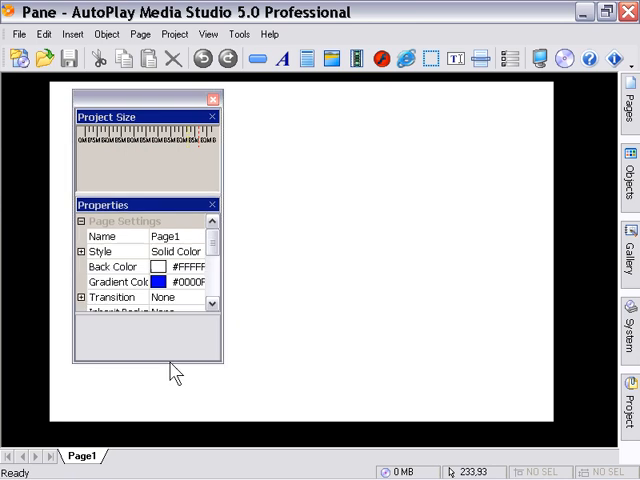
mouse_move(168, 148)
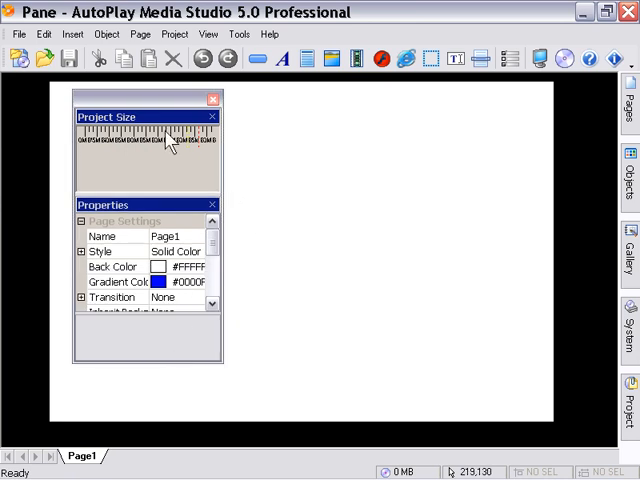
drag(296, 150, 438, 228)
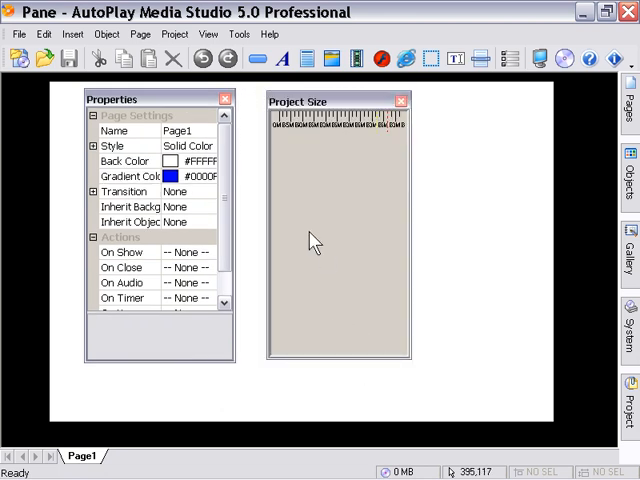
mouse_move(344, 136)
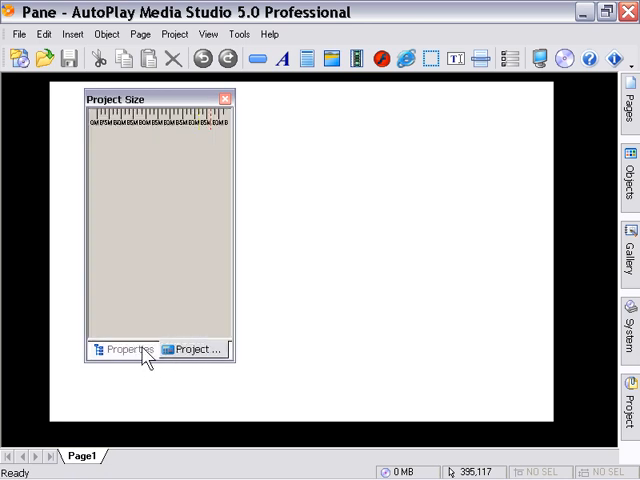
mouse_move(238, 368)
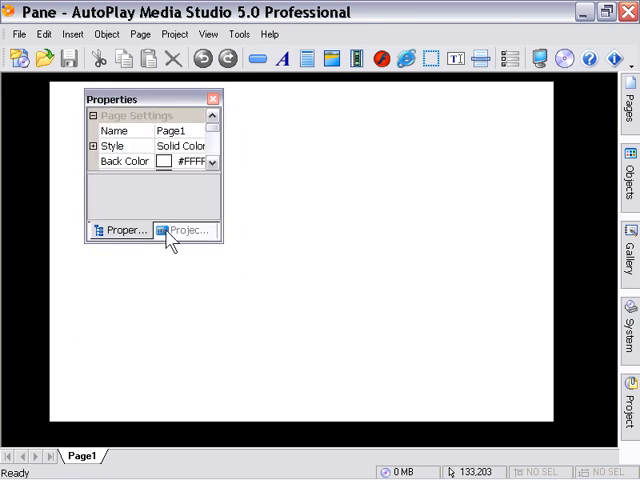
Switch the combined floating pane between its Project Size and Properties tabs several times.
click(184, 230)
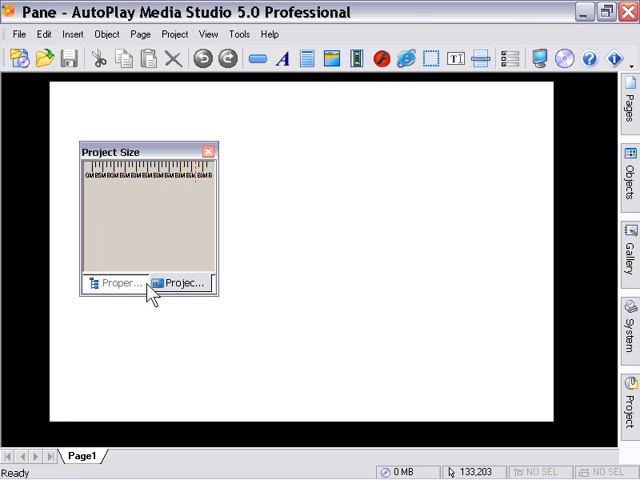
click(114, 284)
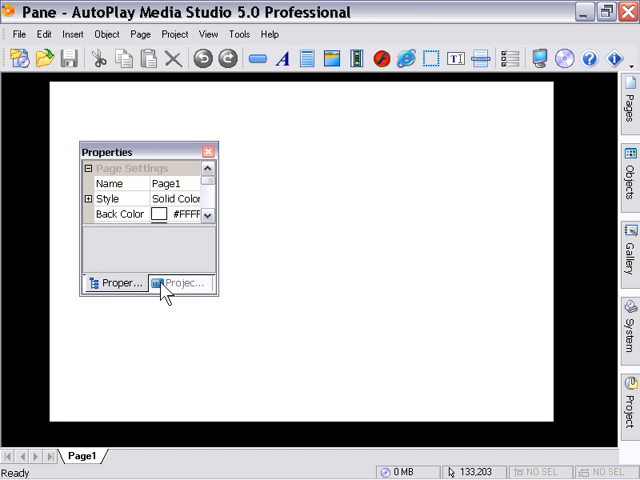
mouse_move(156, 296)
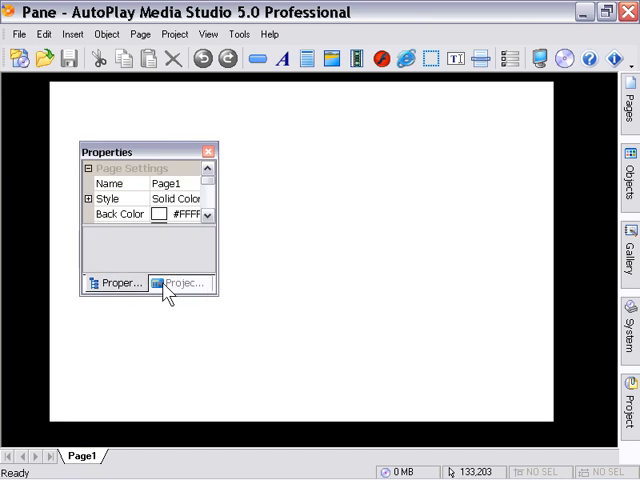
click(184, 284)
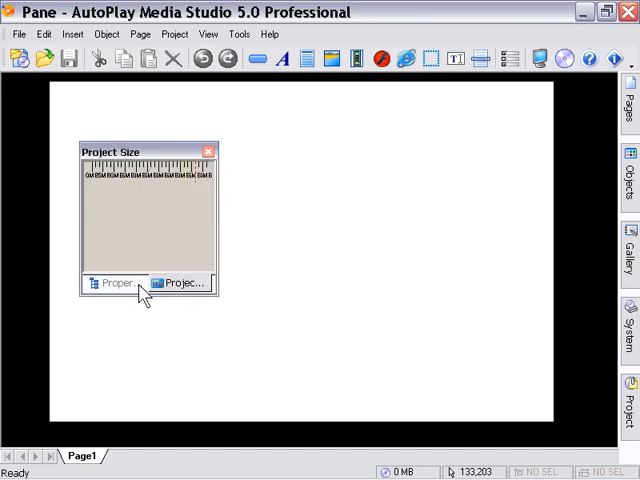
click(112, 284)
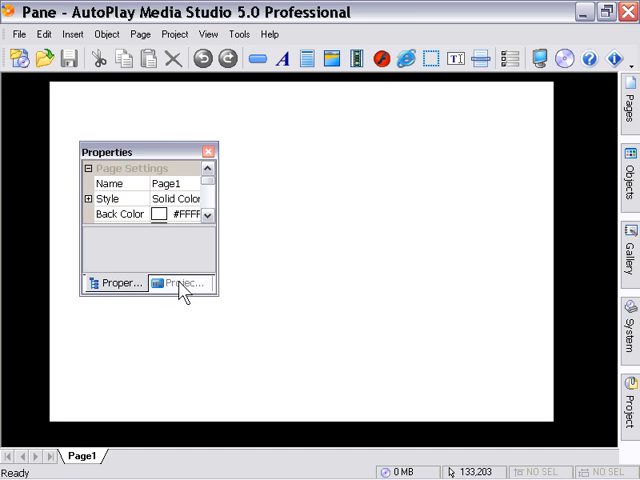
click(180, 284)
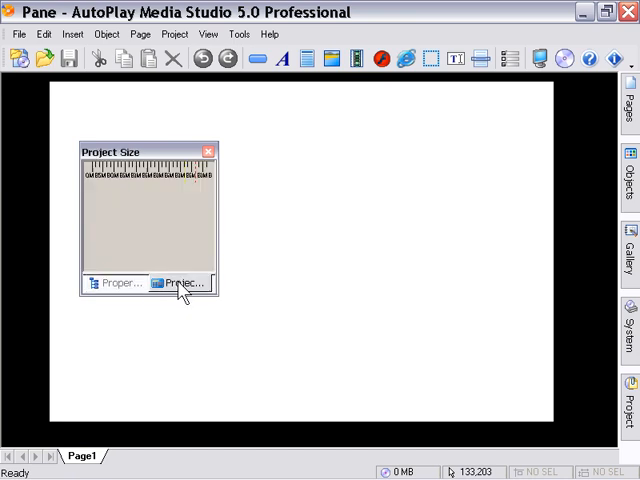